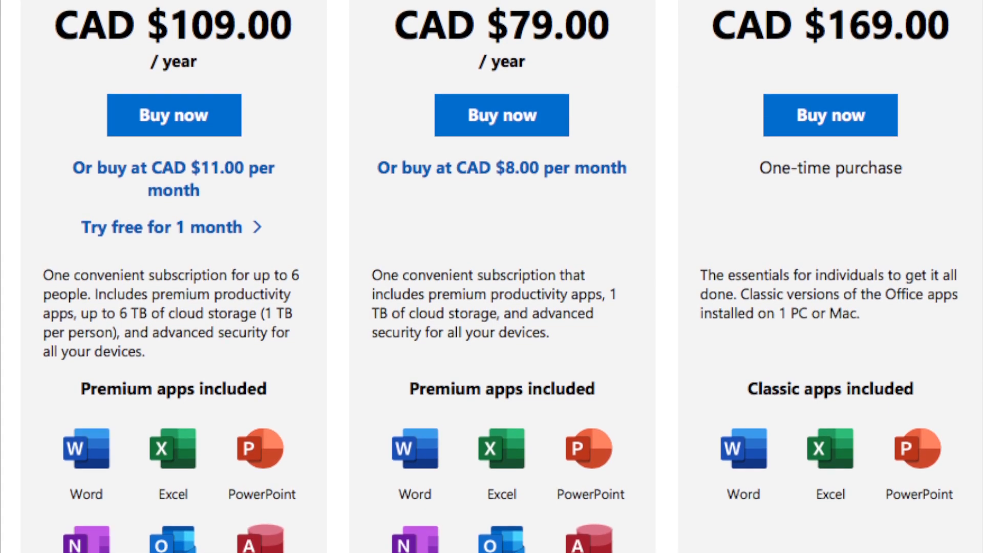
Step: Go to the Microsoft Office website from the new tab and sign in with the account password
{"action": "scroll", "scroll_direction": "down", "scroll_amount": 3}
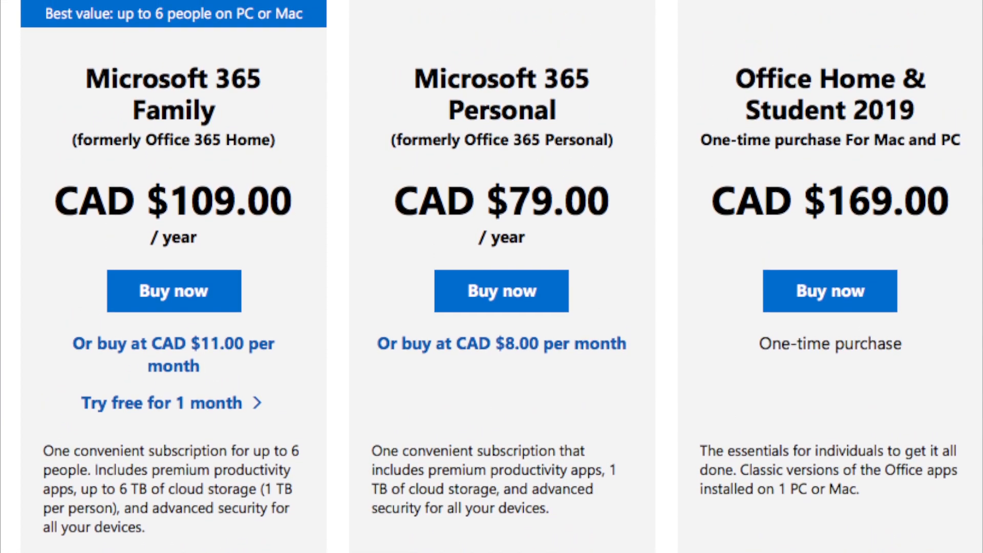
{"action": "scroll", "scroll_direction": "down", "scroll_amount": 3}
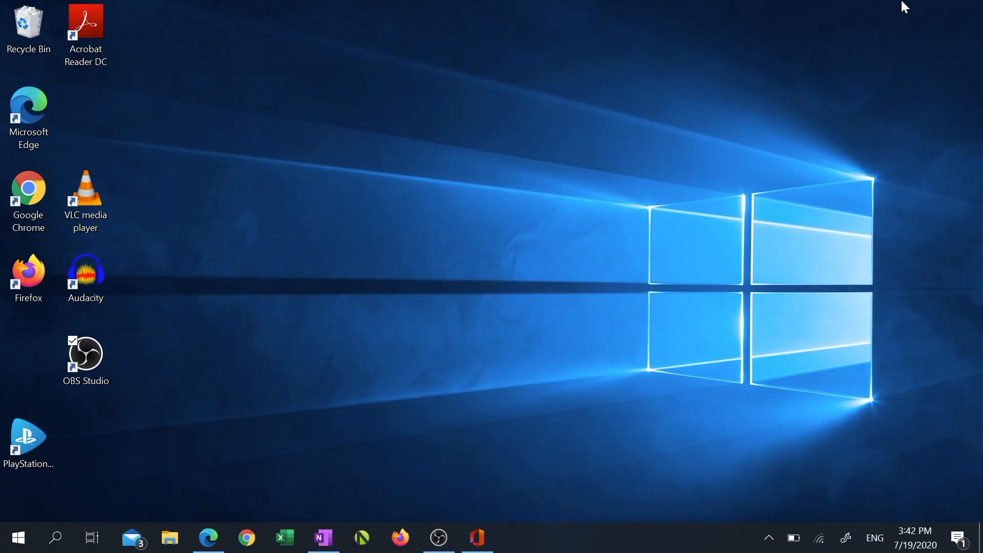
{"action": "mouse_move", "coordinate": [325, 246]}
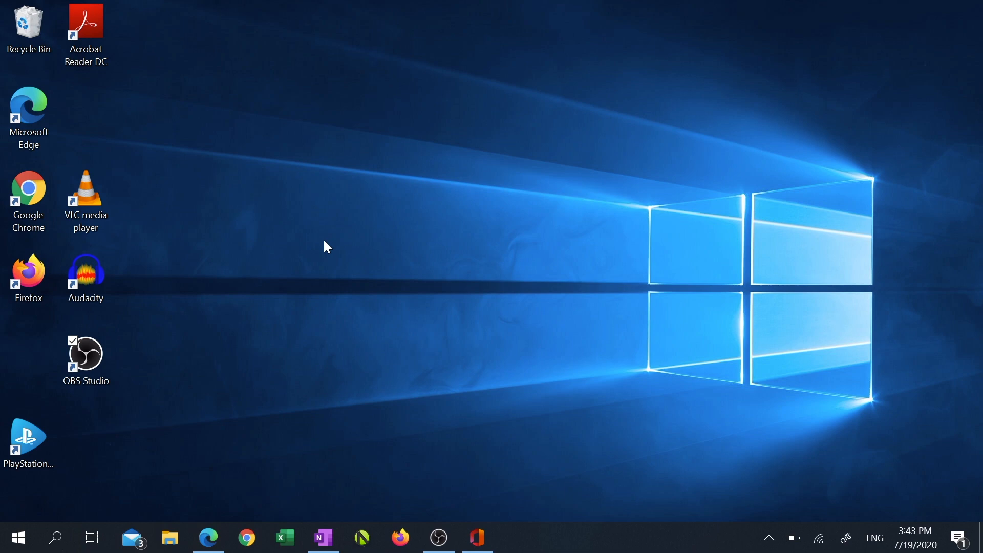
{"action": "mouse_move", "coordinate": [208, 538]}
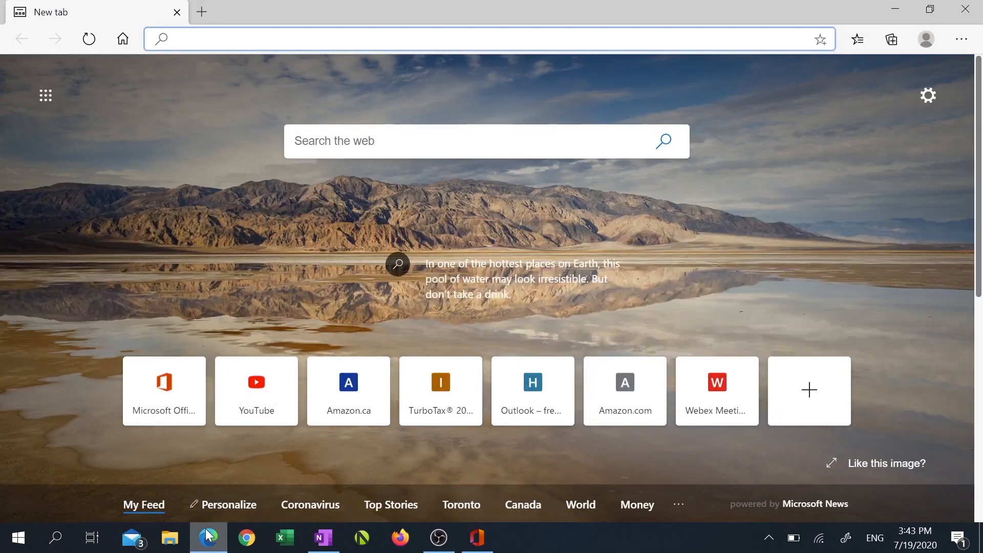
{"action": "left_click", "coordinate": [164, 390]}
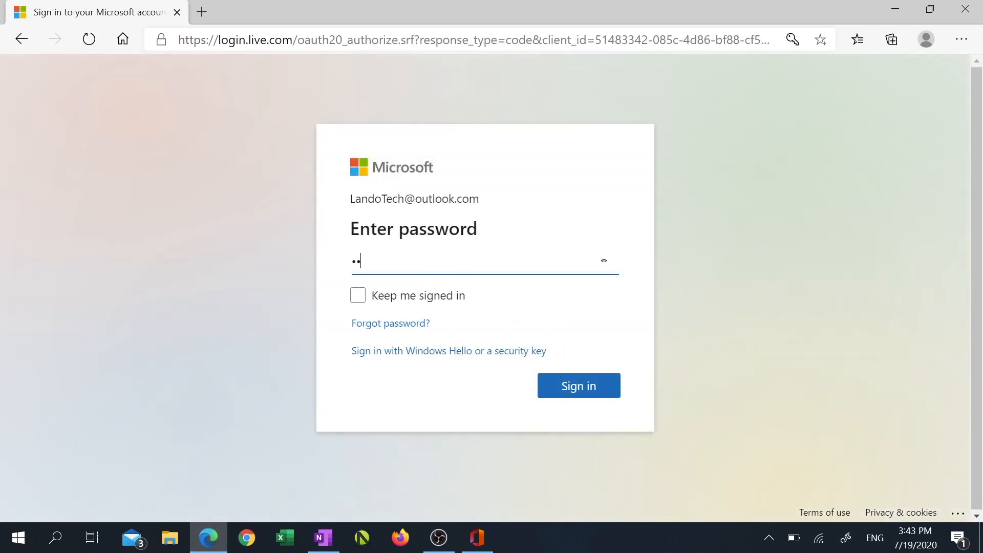
{"action": "left_click", "coordinate": [577, 386]}
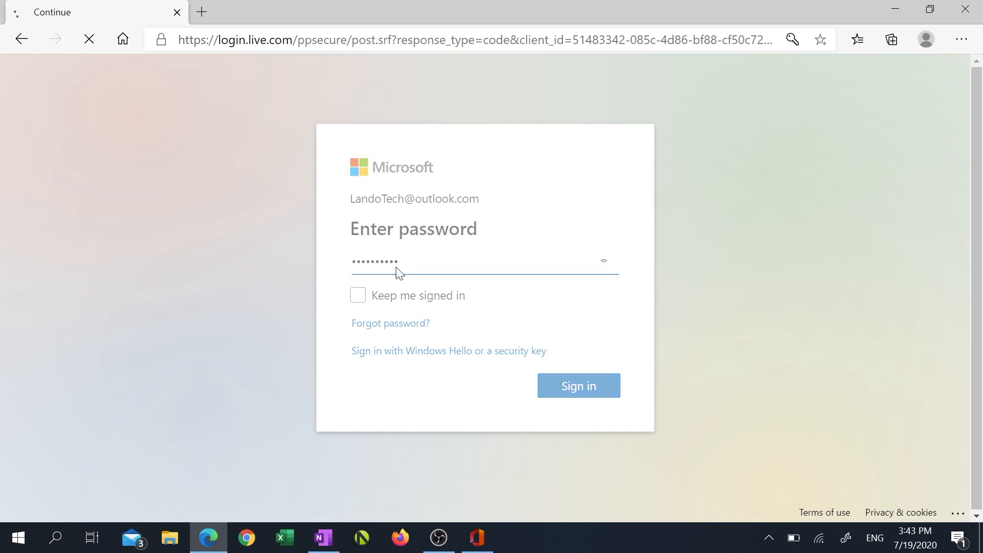
{"action": "left_click", "coordinate": [578, 386]}
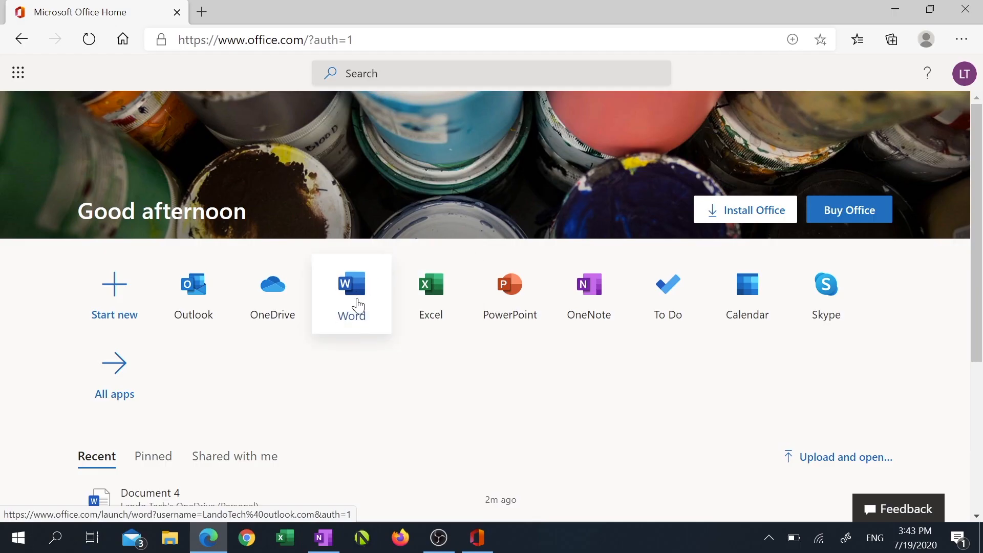
{"action": "mouse_move", "coordinate": [510, 286]}
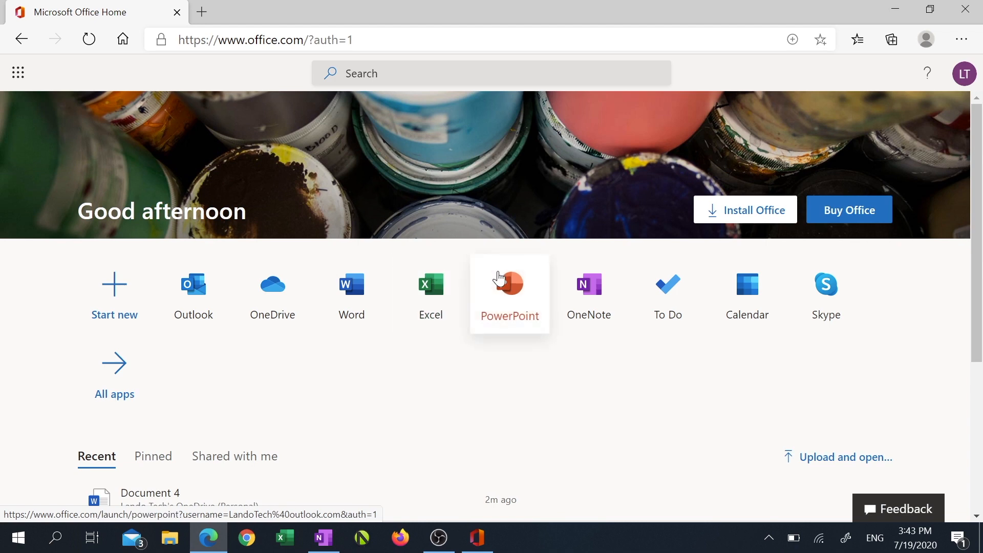
{"action": "mouse_move", "coordinate": [395, 342]}
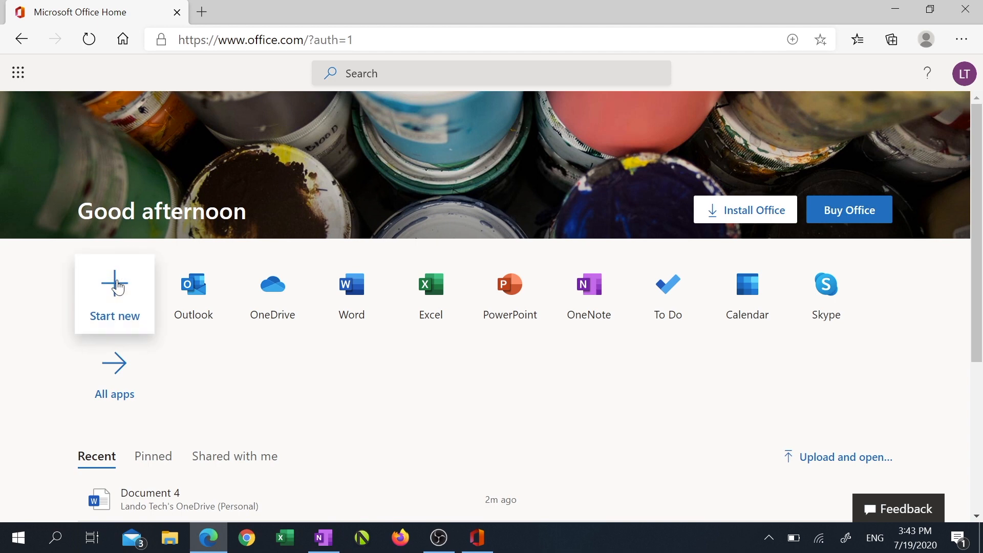
{"action": "left_click", "coordinate": [114, 286]}
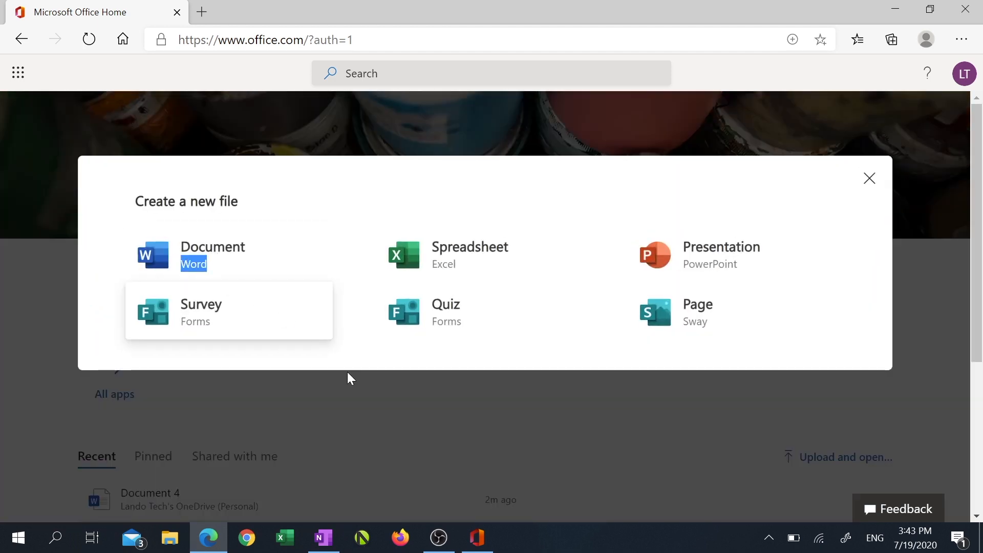
{"action": "left_click", "coordinate": [869, 178]}
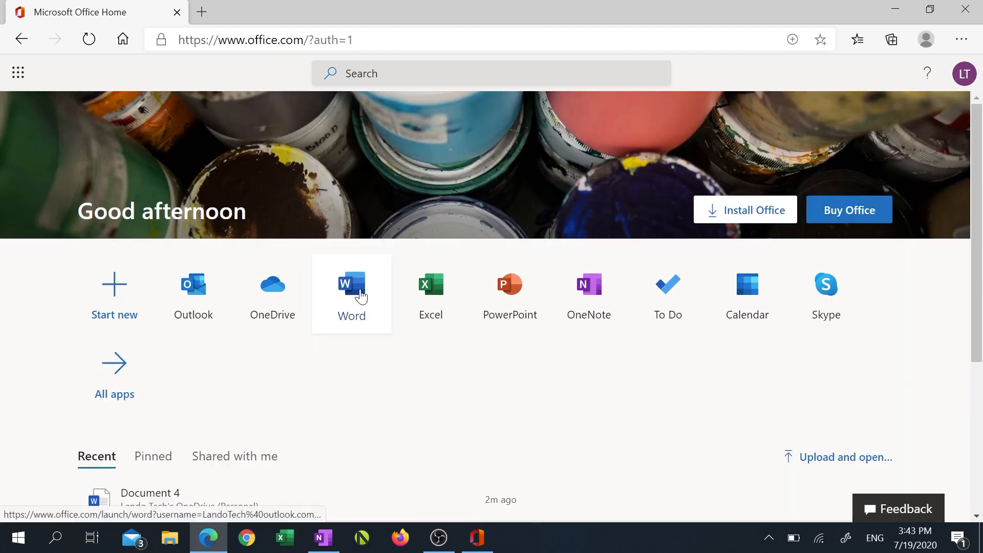
Step: Start a new blank document from Word's start page, creating Document 5 on OneDrive
{"action": "left_click", "coordinate": [351, 289]}
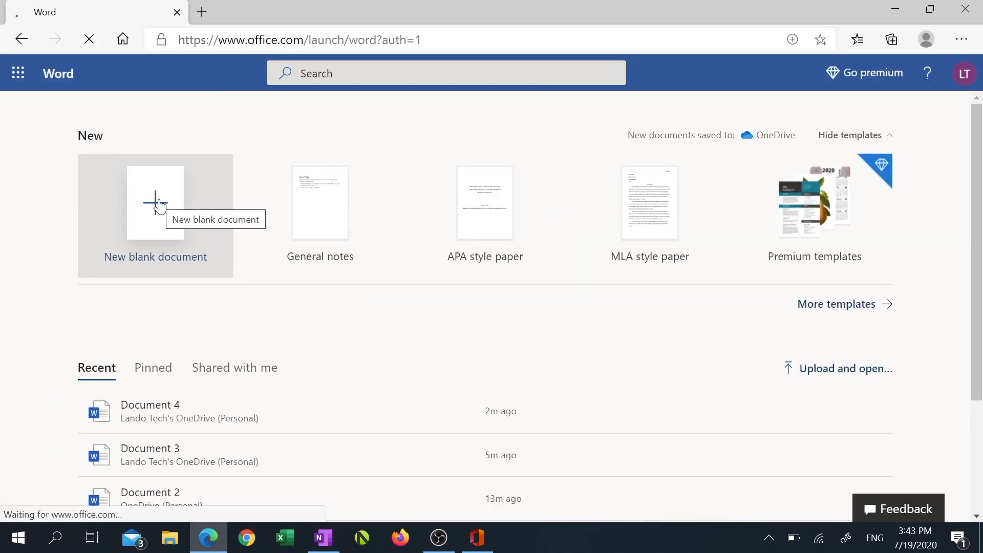
{"action": "left_click", "coordinate": [155, 202]}
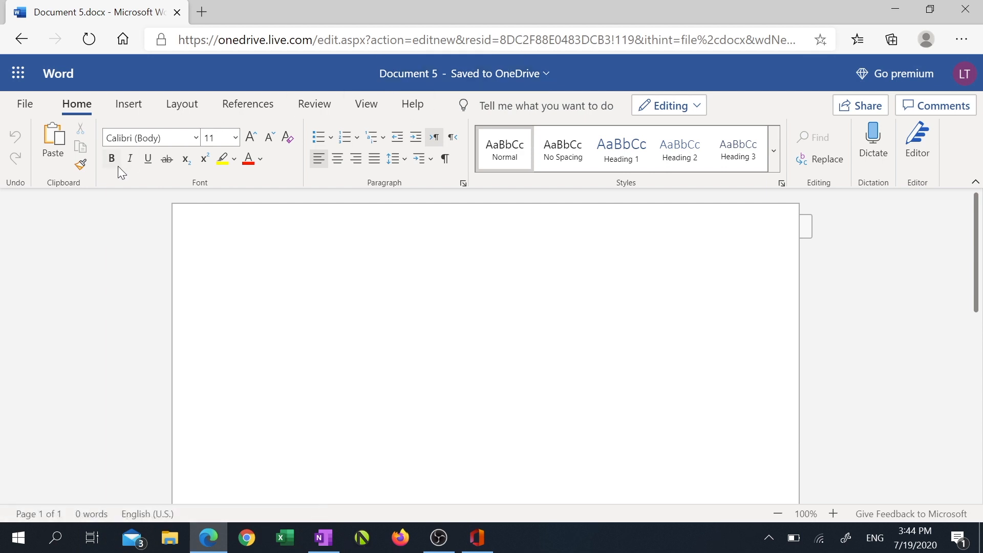
{"action": "mouse_move", "coordinate": [17, 72]}
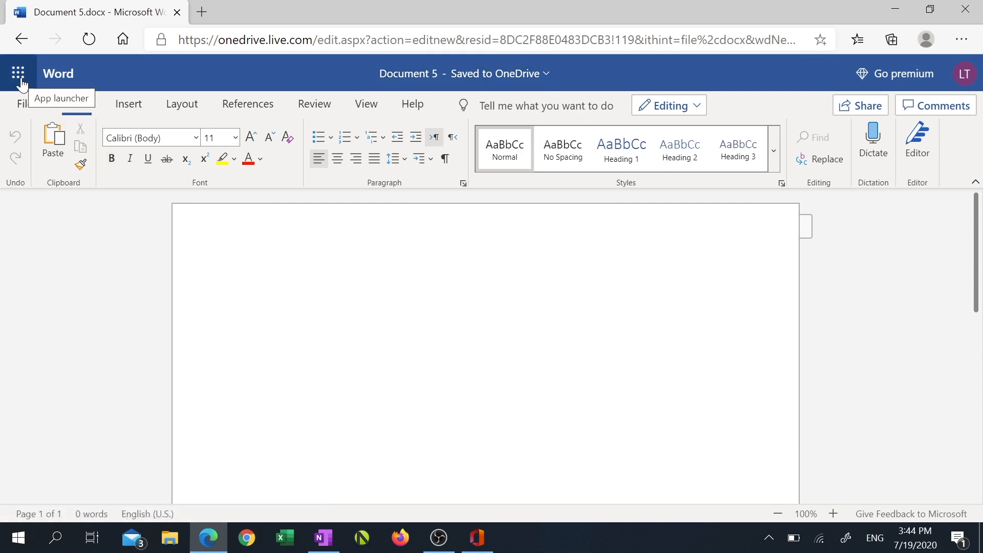
Step: Show the Save As choices: Download a Copy, Download as PDF and Download as ODT
{"action": "left_click", "coordinate": [20, 103]}
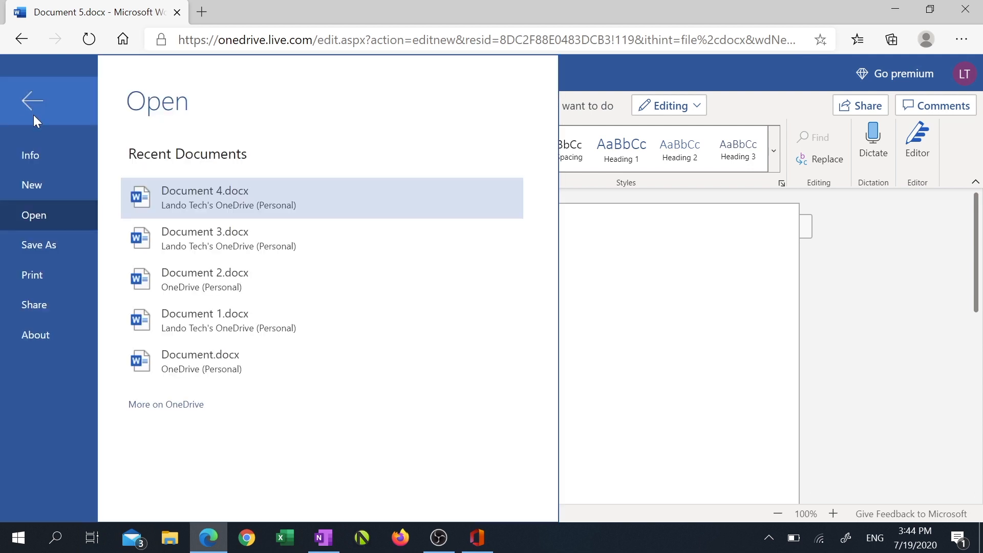
{"action": "left_click", "coordinate": [38, 245]}
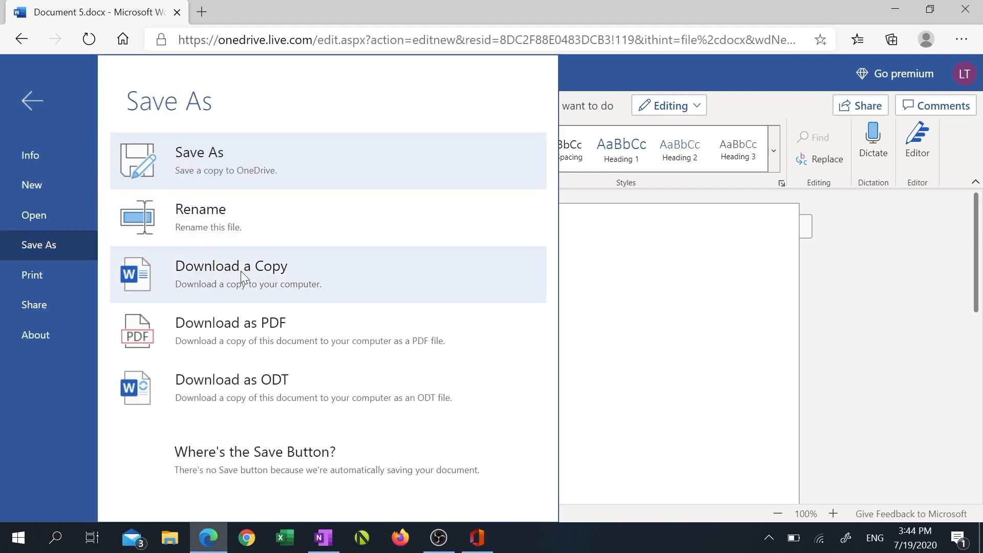
{"action": "left_click", "coordinate": [230, 266]}
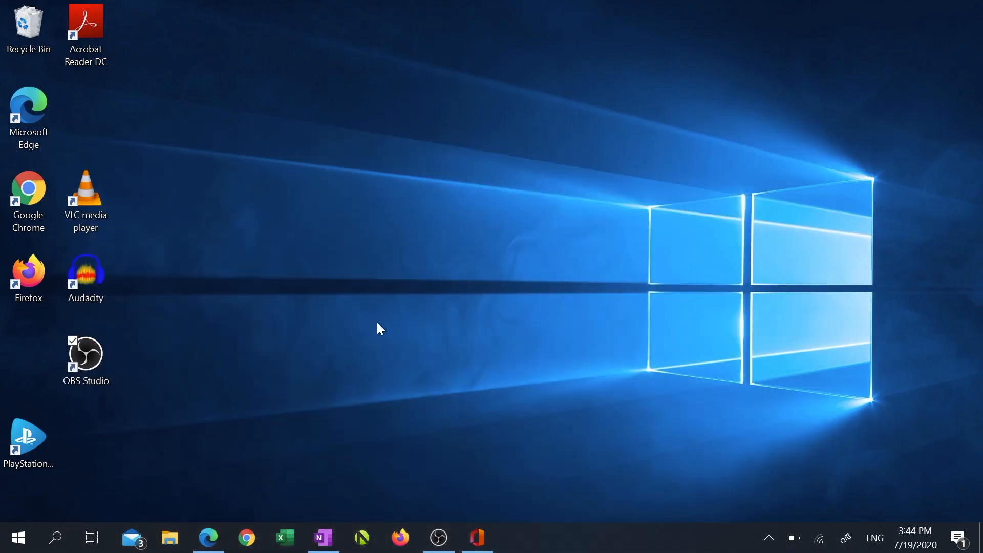
{"action": "mouse_move", "coordinate": [138, 454]}
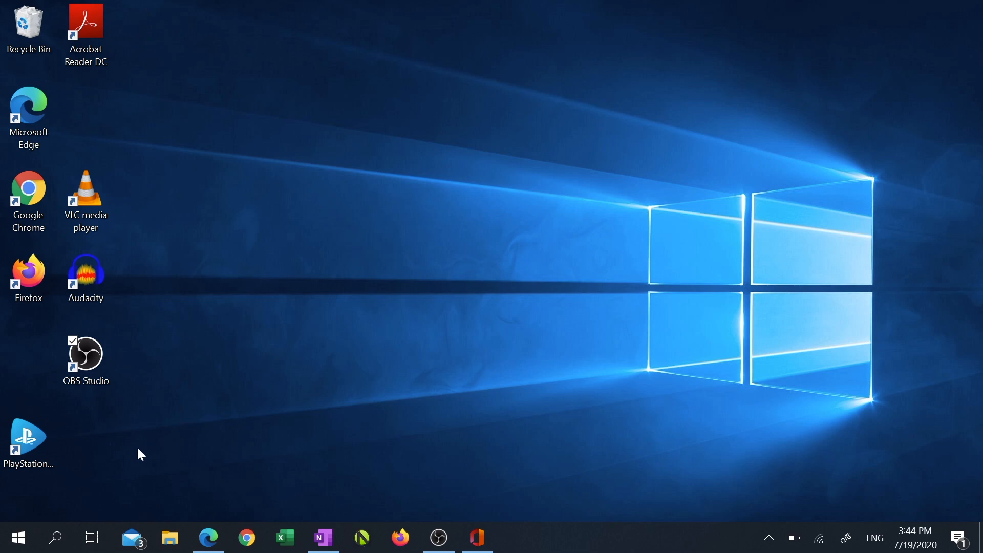
{"action": "mouse_move", "coordinate": [55, 538]}
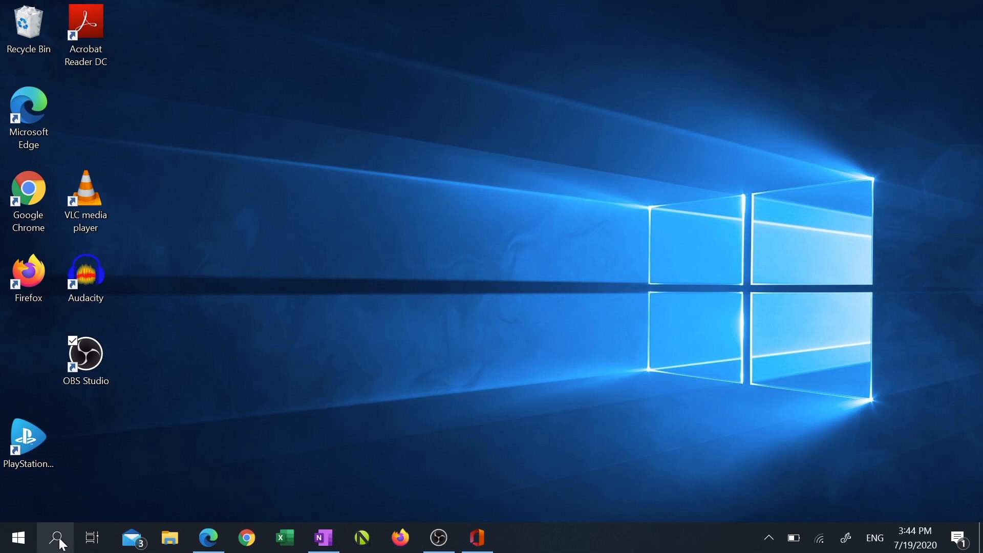
Step: Search Windows for "office" to list the Office app as best match
{"action": "type", "text": "office"}
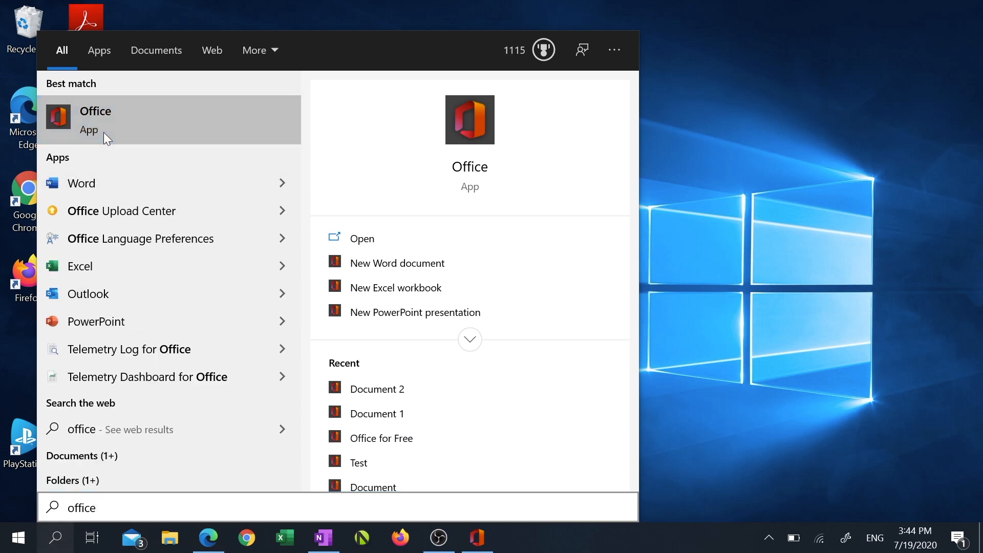
Step: Launch the Office app and look through its Recent list, which includes Document 5
{"action": "left_click", "coordinate": [96, 120]}
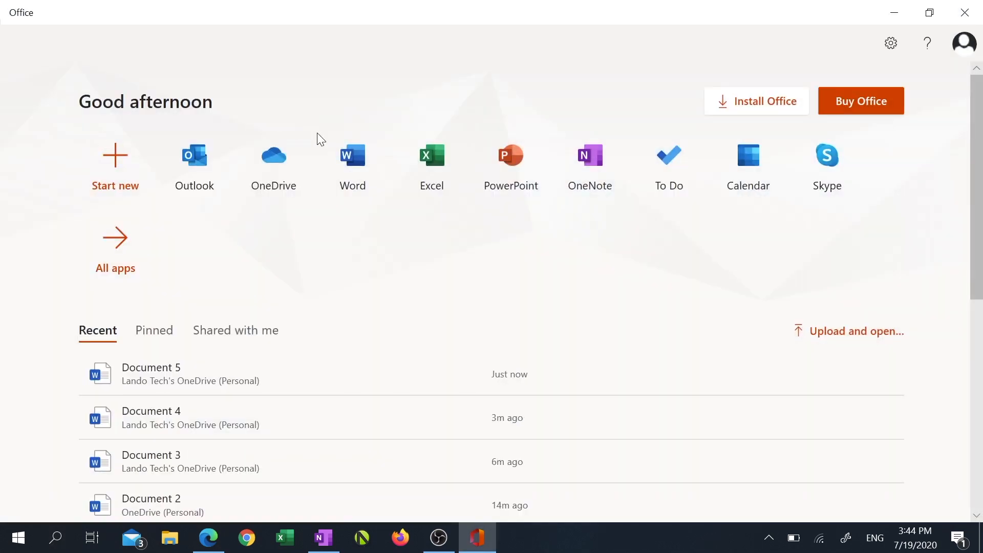
{"action": "mouse_move", "coordinate": [669, 188]}
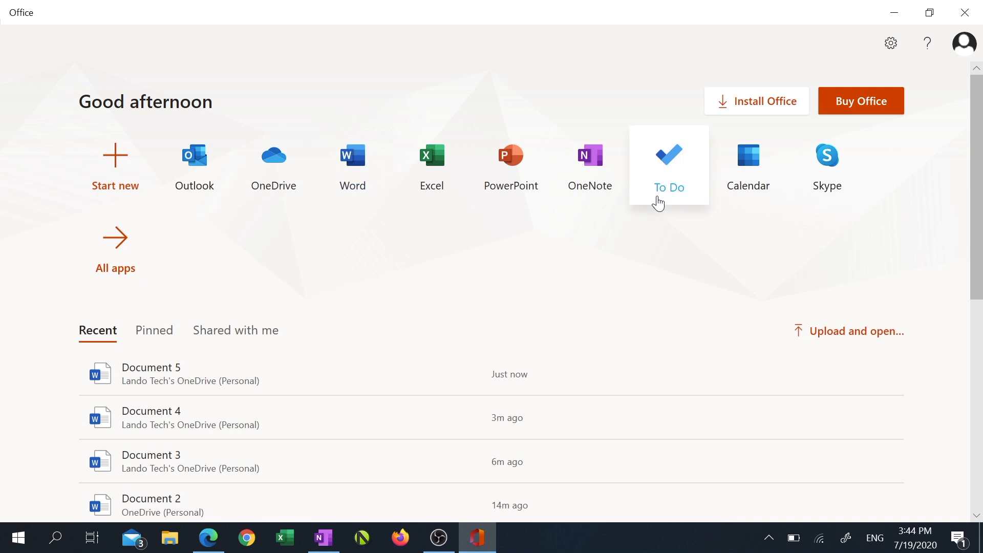
{"action": "mouse_move", "coordinate": [310, 345]}
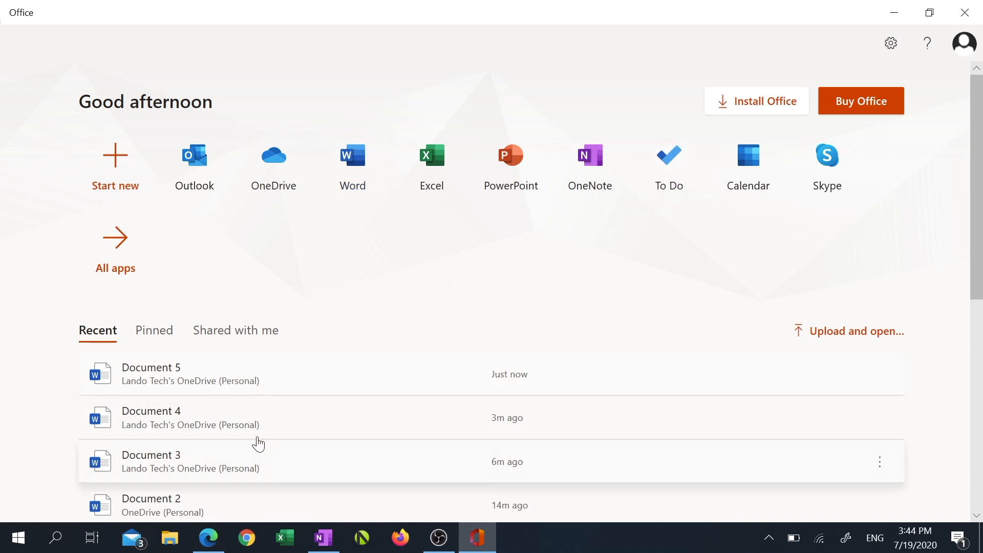
{"action": "scroll", "scroll_direction": "down", "scroll_amount": 3}
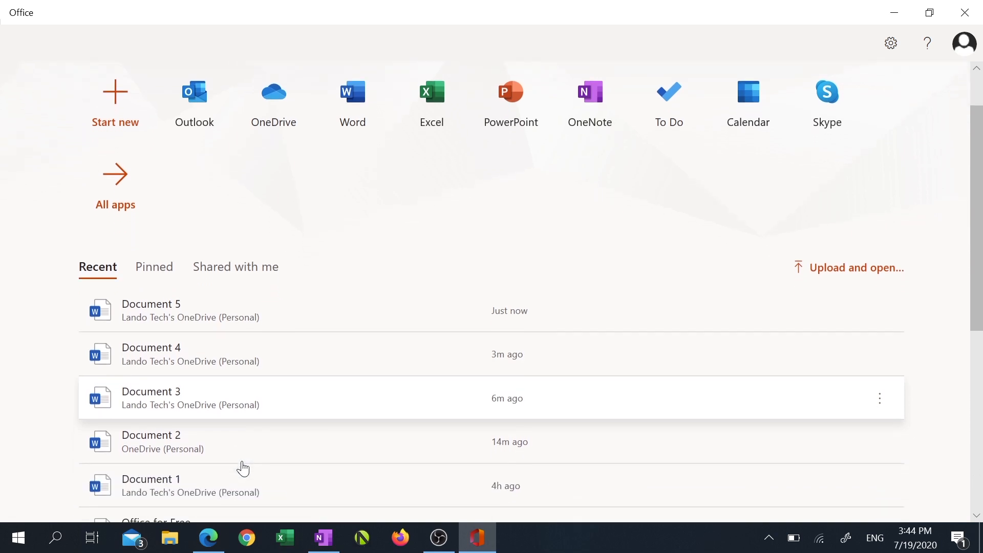
{"action": "scroll", "scroll_direction": "down", "scroll_amount": 3}
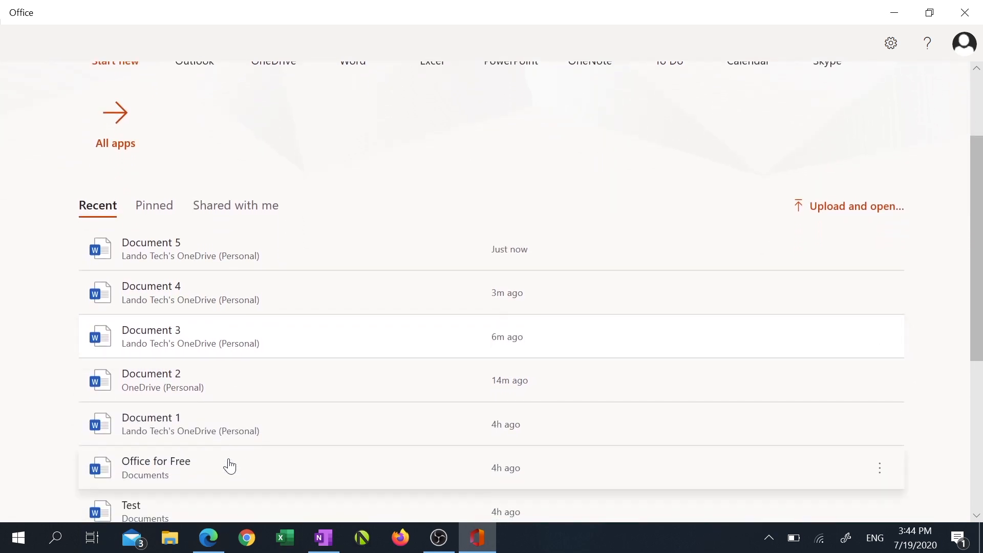
{"action": "mouse_move", "coordinate": [215, 489]}
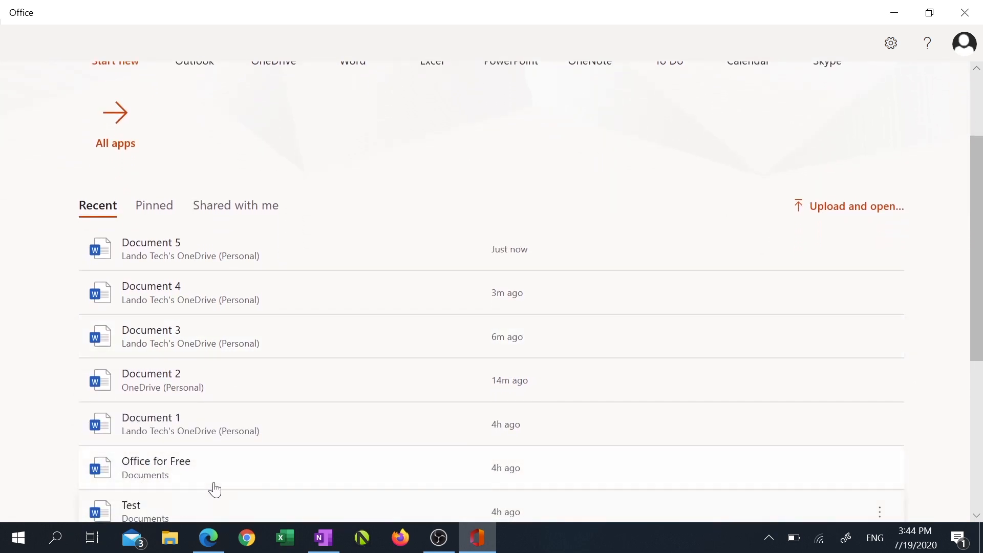
{"action": "scroll", "scroll_direction": "up", "scroll_amount": 3}
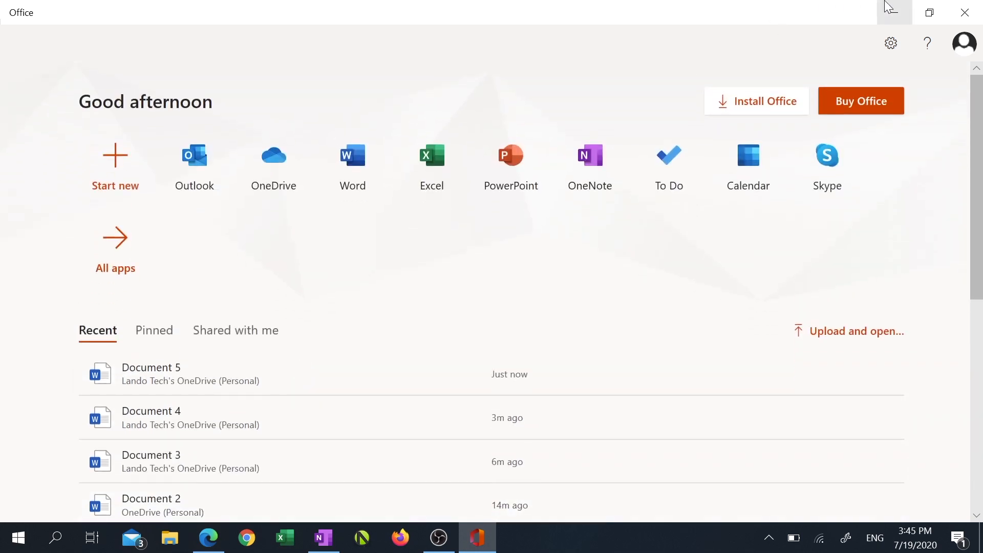
{"action": "mouse_move", "coordinate": [893, 11]}
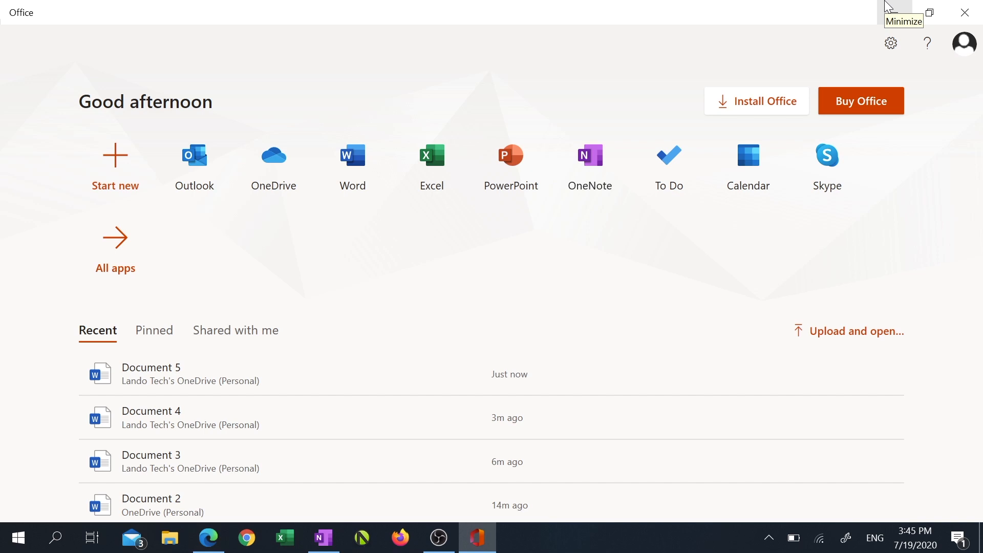
{"action": "mouse_move", "coordinate": [894, 11]}
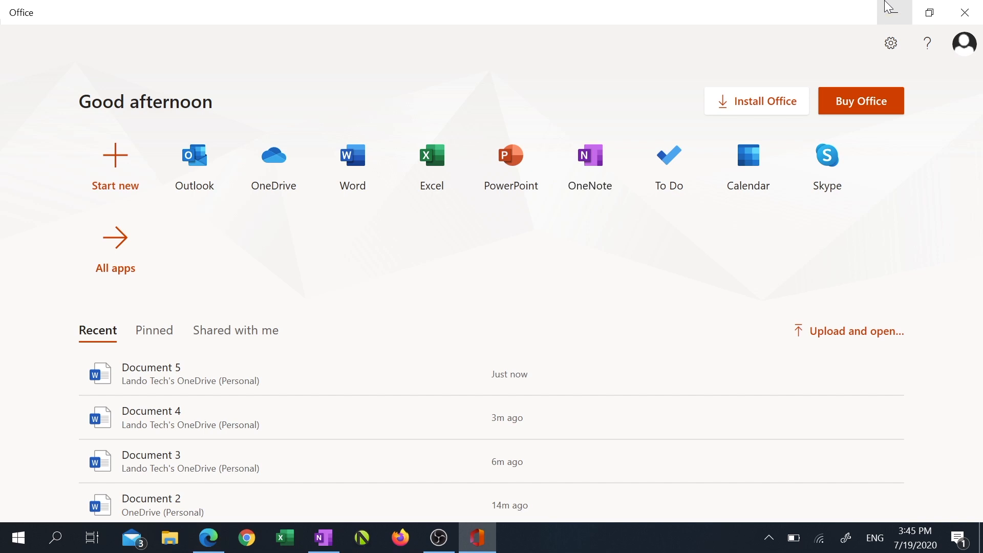